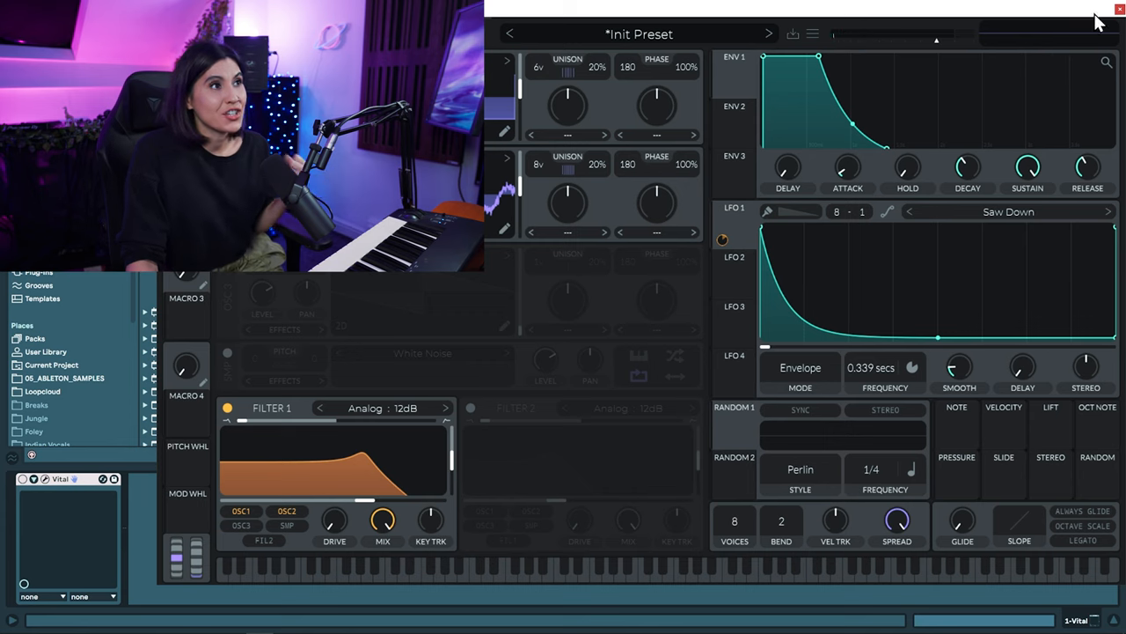
Close the Vital window to reveal the empty MIDI clip editor
{"action": "left_click", "coordinate": [1121, 9]}
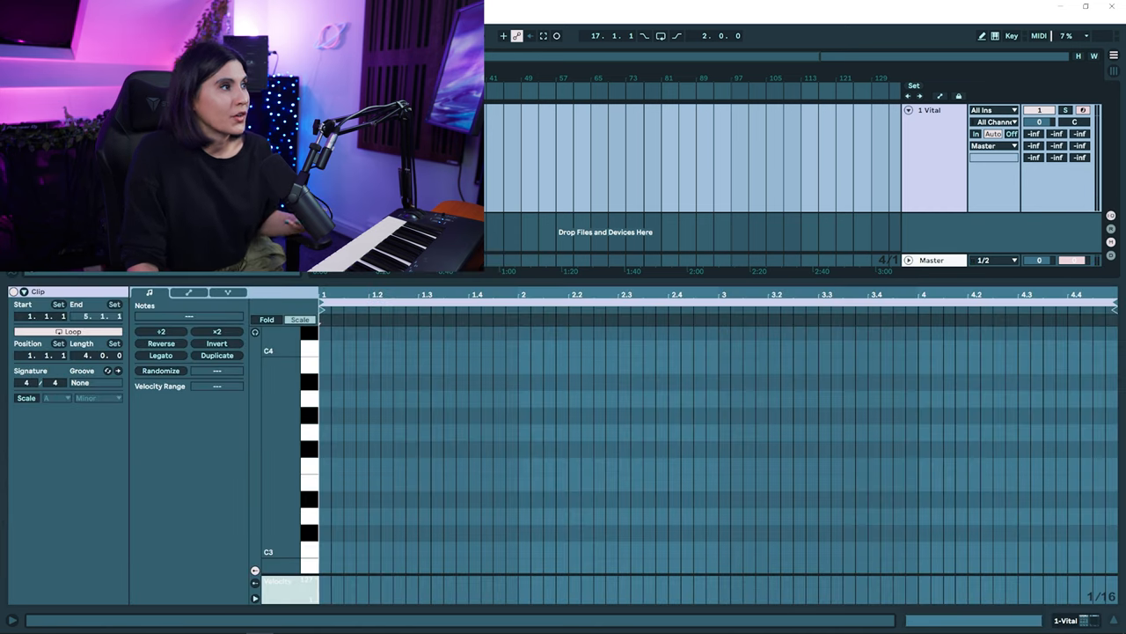
Enable the clip's Scale toggle and choose its root and scale
{"action": "left_click", "coordinate": [27, 397]}
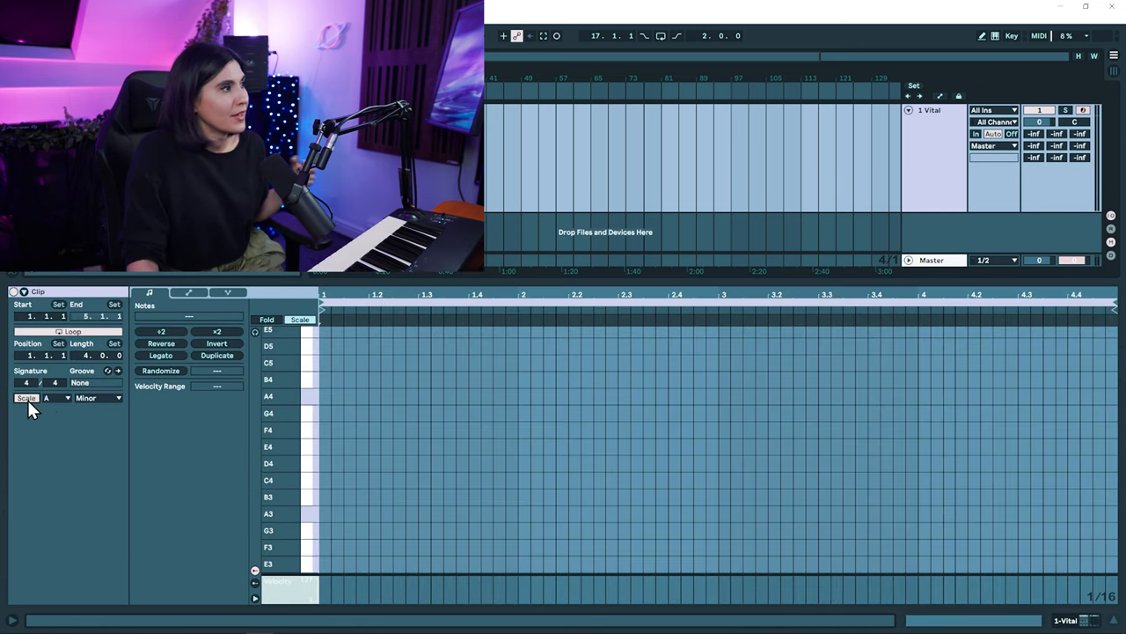
{"action": "left_click", "coordinate": [55, 397]}
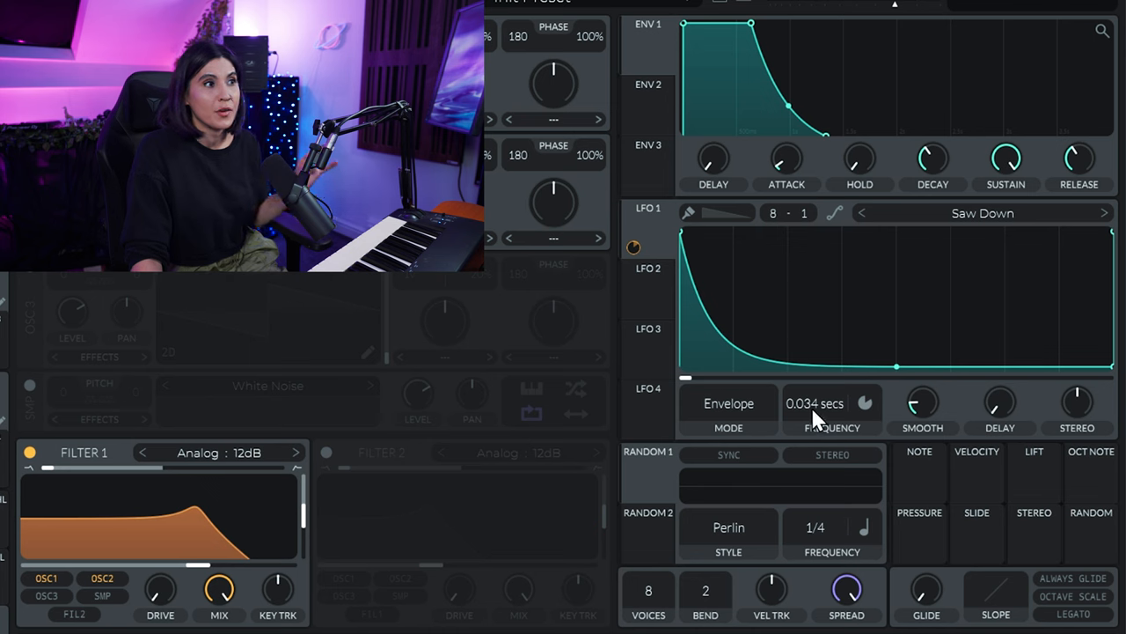
{"action": "mouse_move", "coordinate": [332, 549]}
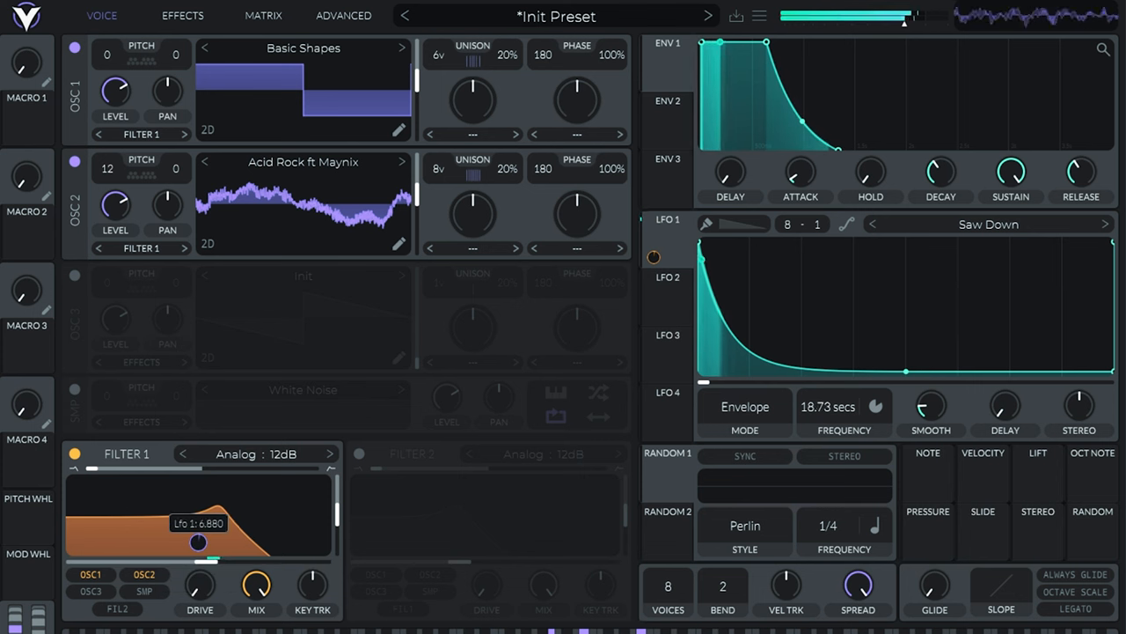
Adjust LFO 1's frequency to about 1.04 seconds while the clip plays
{"action": "left_click_drag", "start_coordinate": [197, 542], "coordinate": [200, 560]}
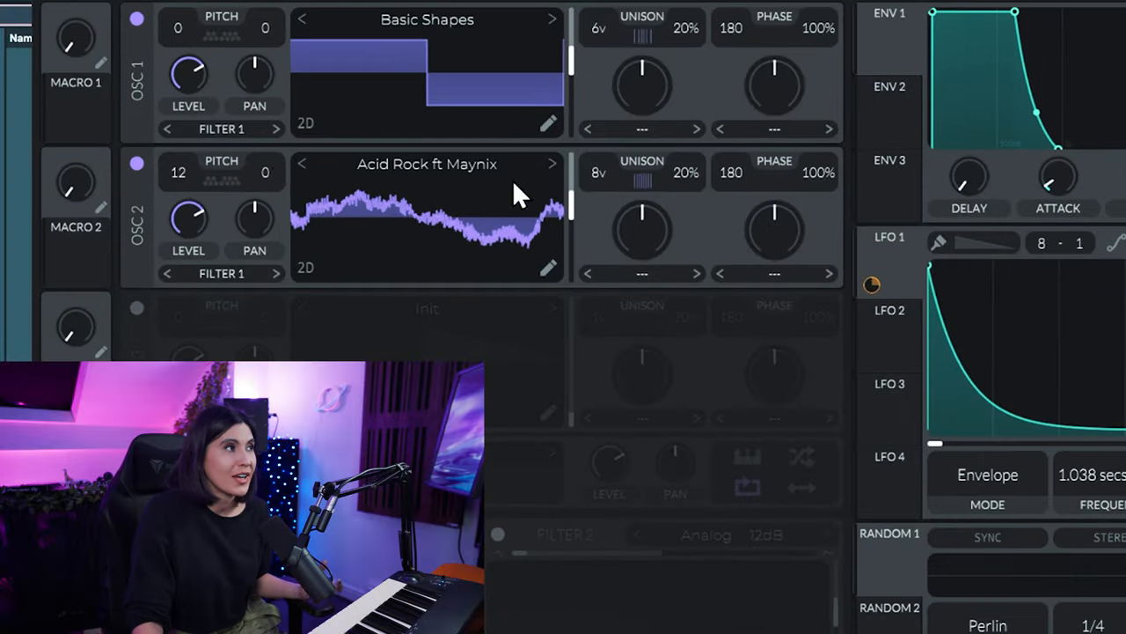
{"action": "mouse_move", "coordinate": [316, 185]}
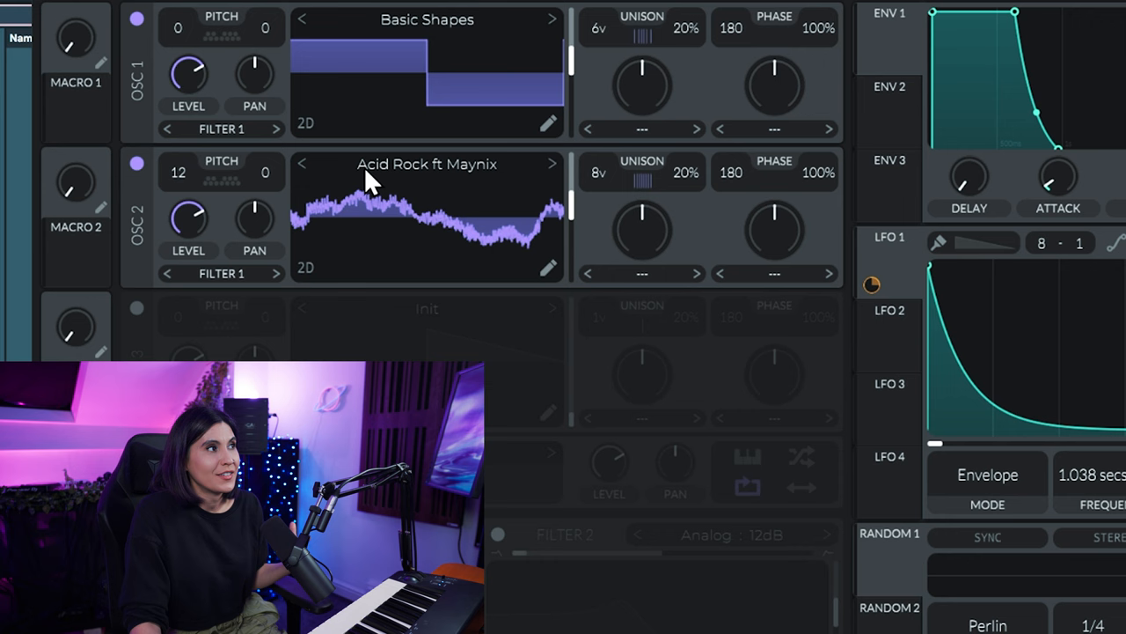
Switch OSC 2's wavetable to ESW - Glass Marimba and set its frame position to 0
{"action": "left_click", "coordinate": [553, 163]}
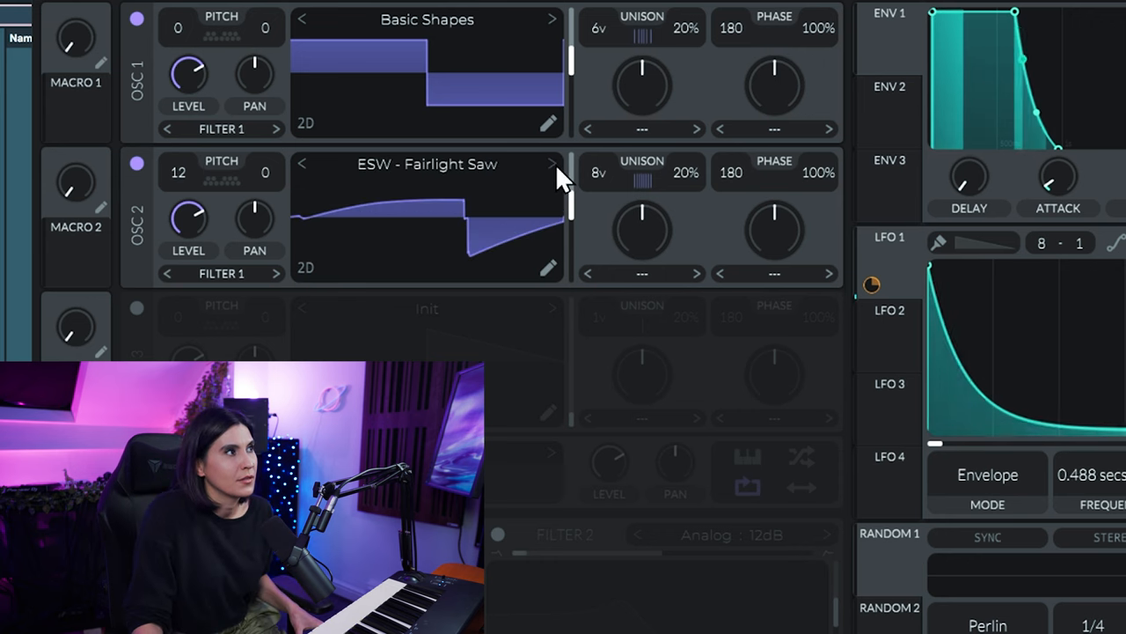
{"action": "left_click", "coordinate": [553, 166]}
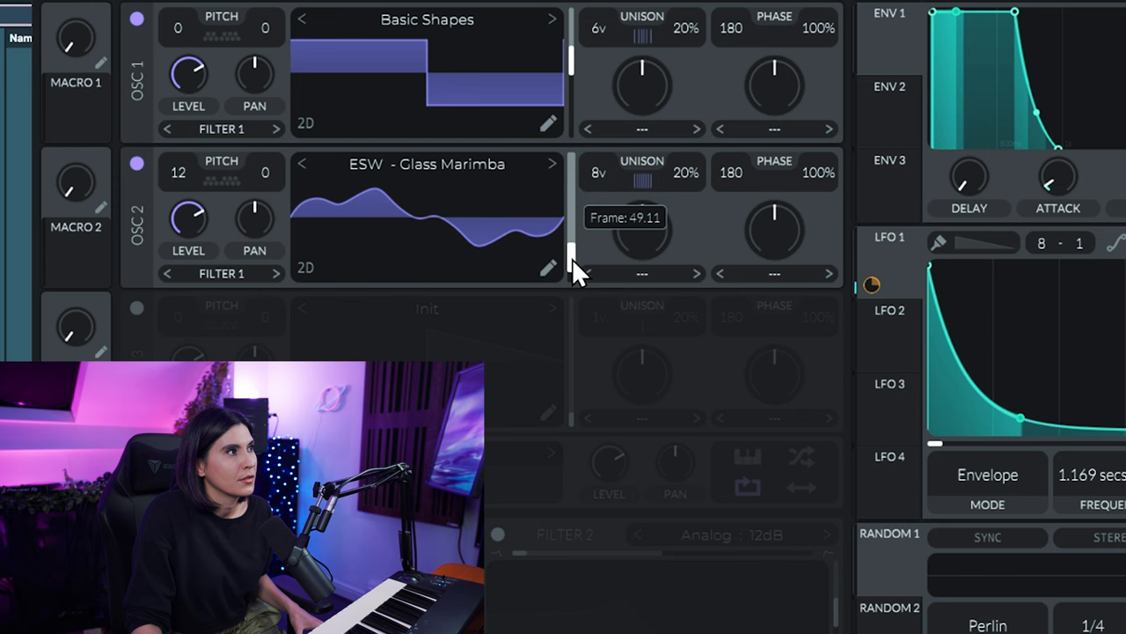
{"action": "left_click_drag", "start_coordinate": [570, 246], "coordinate": [570, 272]}
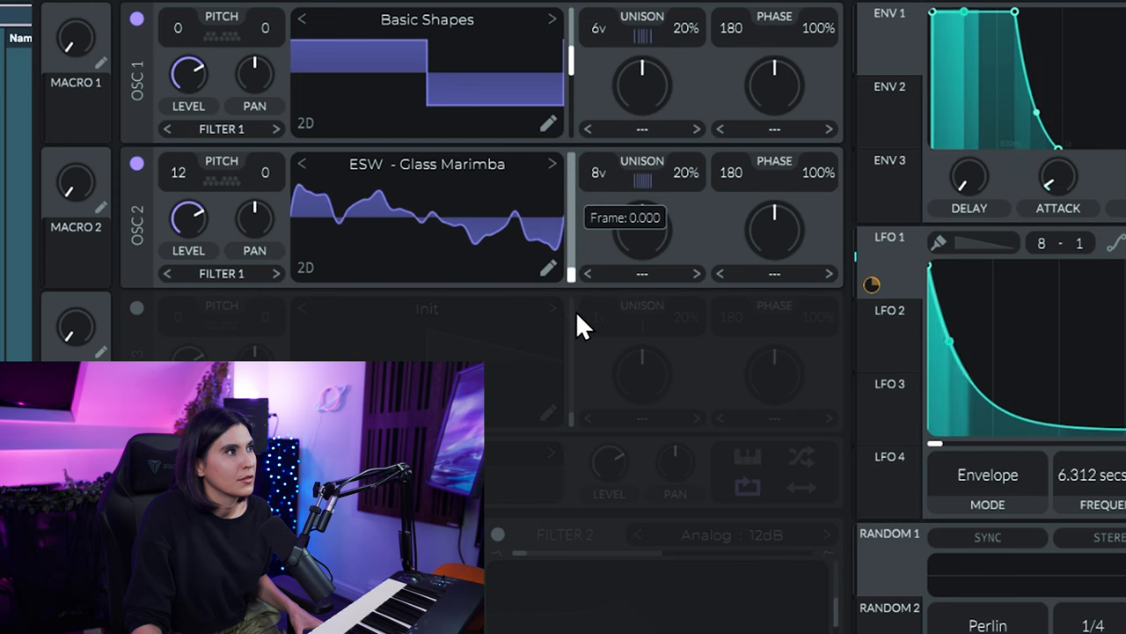